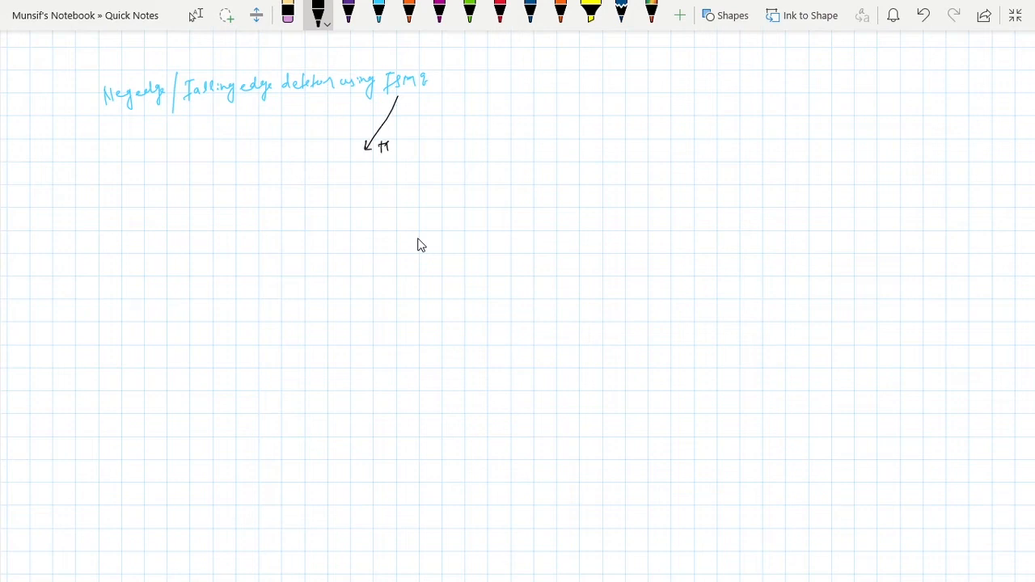
- Write underlined Moore and Mealy headings branching from the title, then switch to red ink
drag(396, 100, 452, 113)
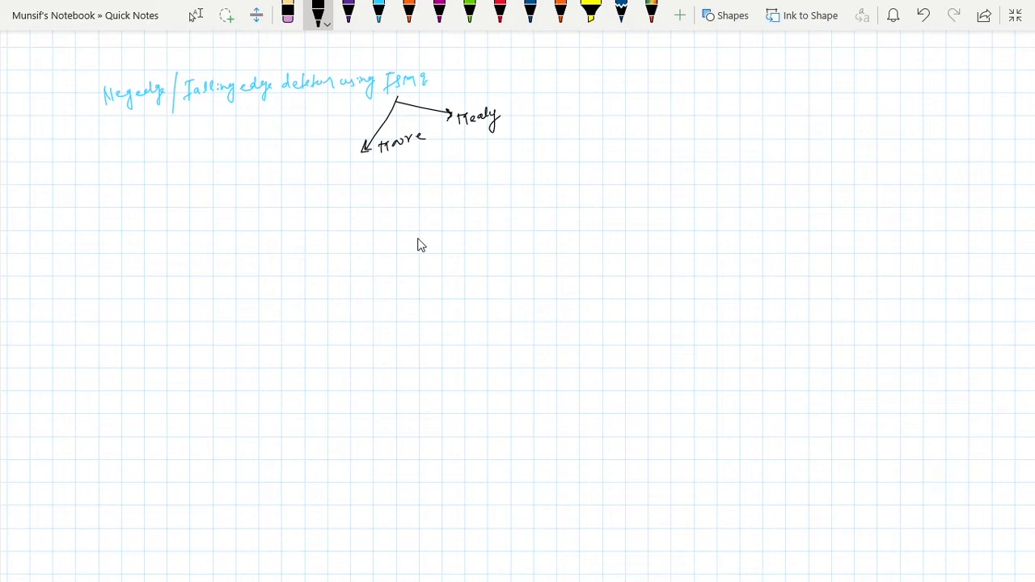
drag(388, 155, 404, 160)
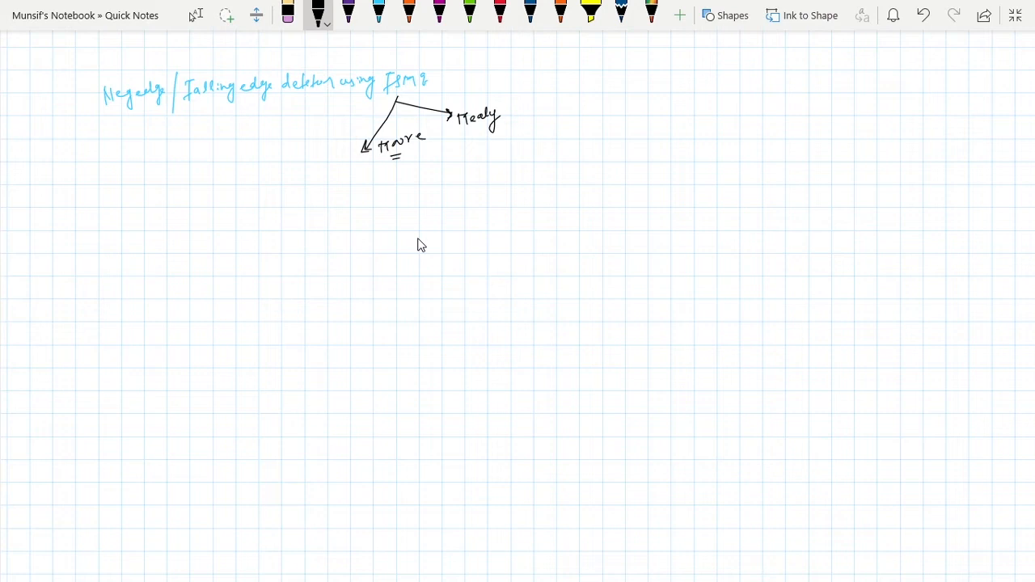
drag(462, 131, 477, 131)
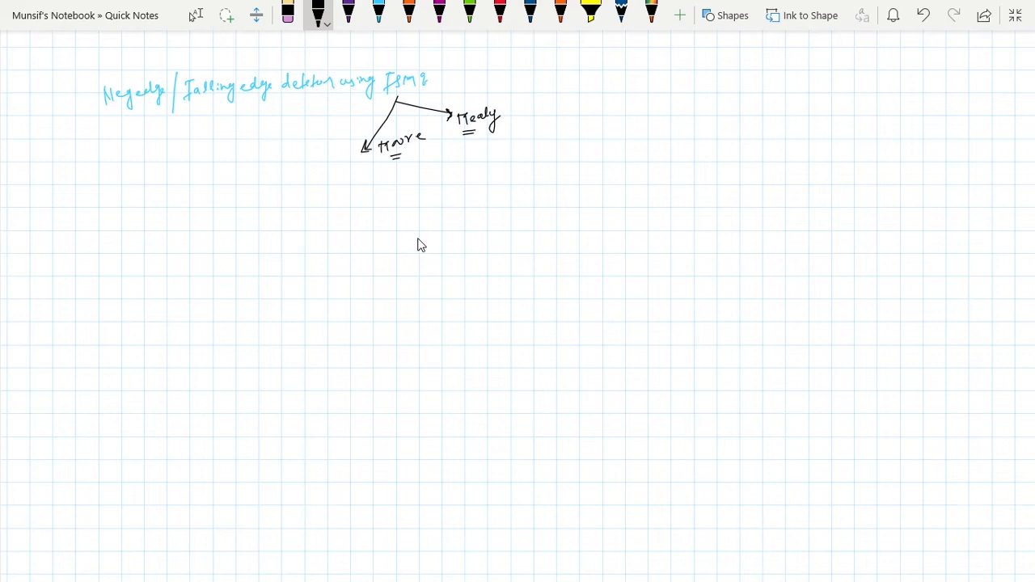
click(500, 14)
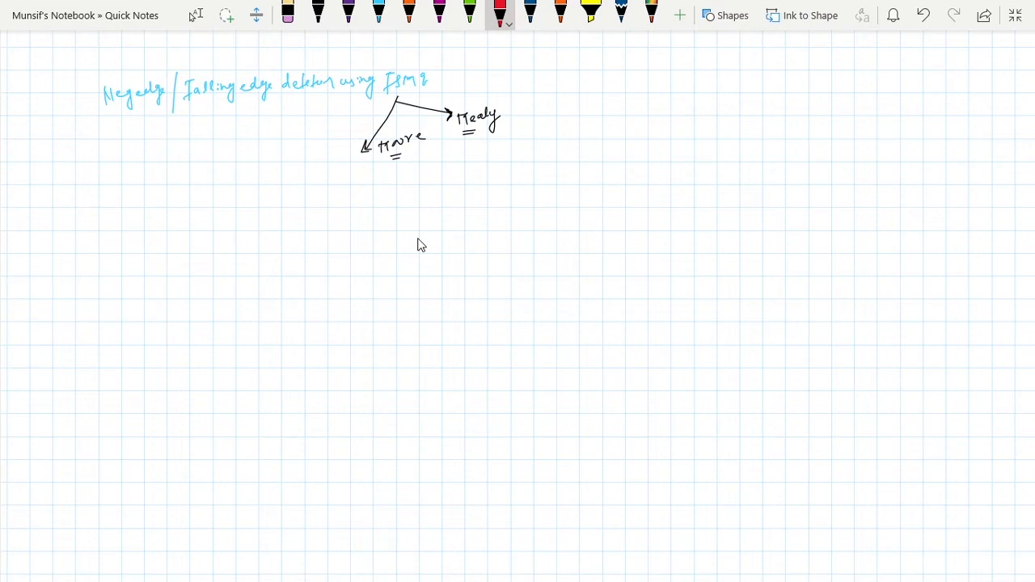
- Draw a red high-to-low waveform labelled one and Zero, circle the drop as edge, and start circle one
drag(143, 184, 178, 182)
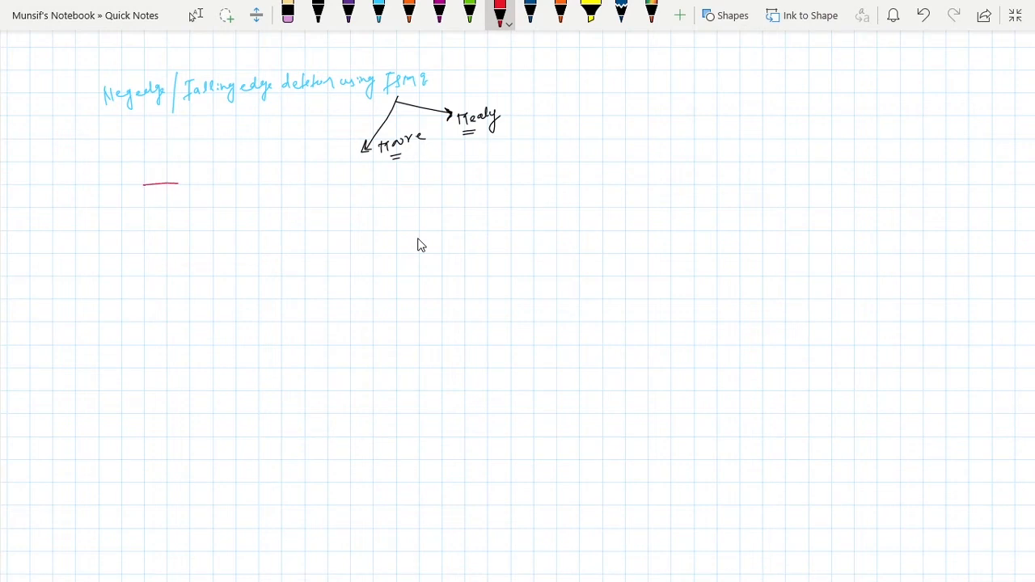
drag(191, 184, 191, 223)
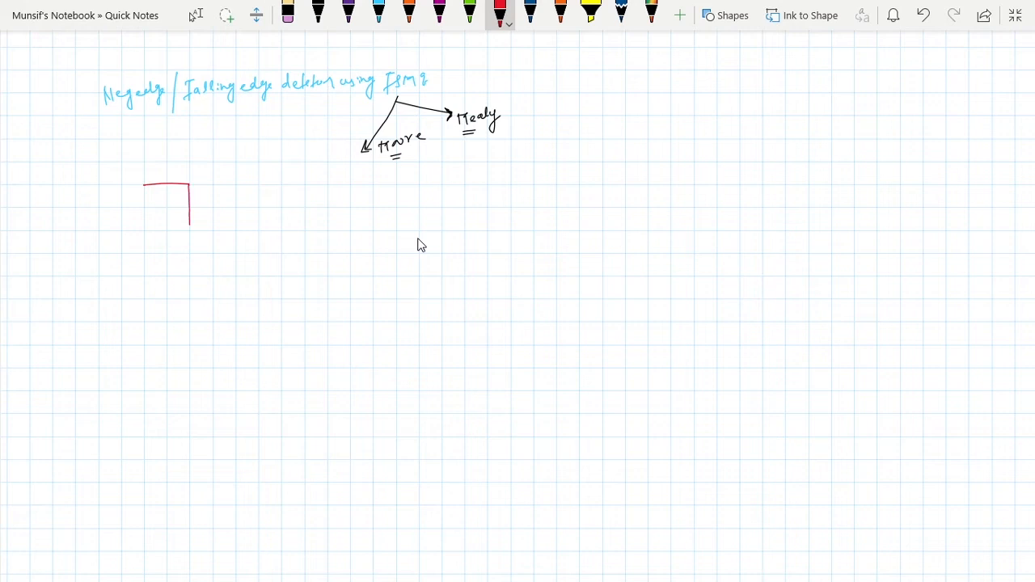
drag(191, 230, 234, 230)
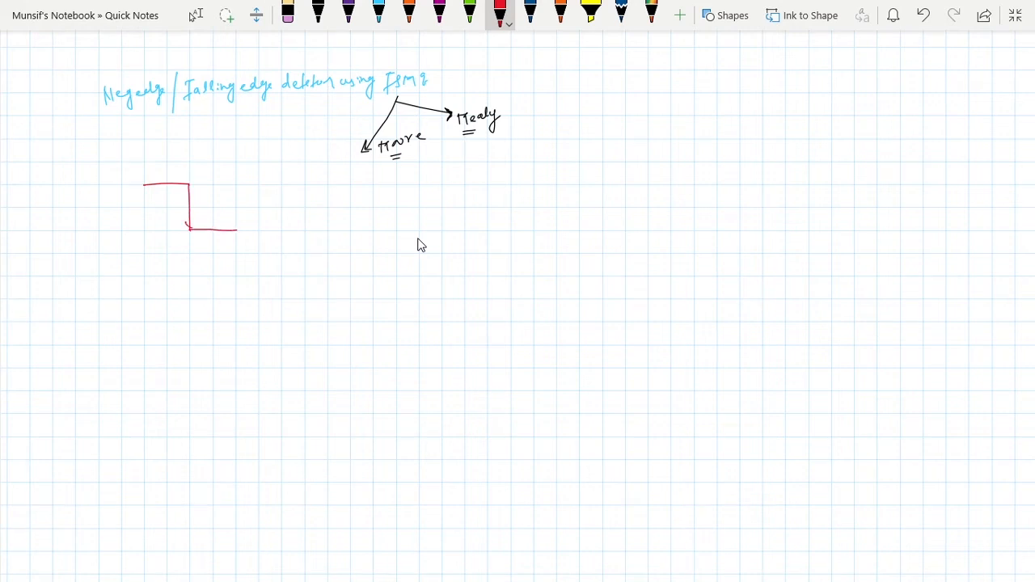
drag(148, 174, 193, 230)
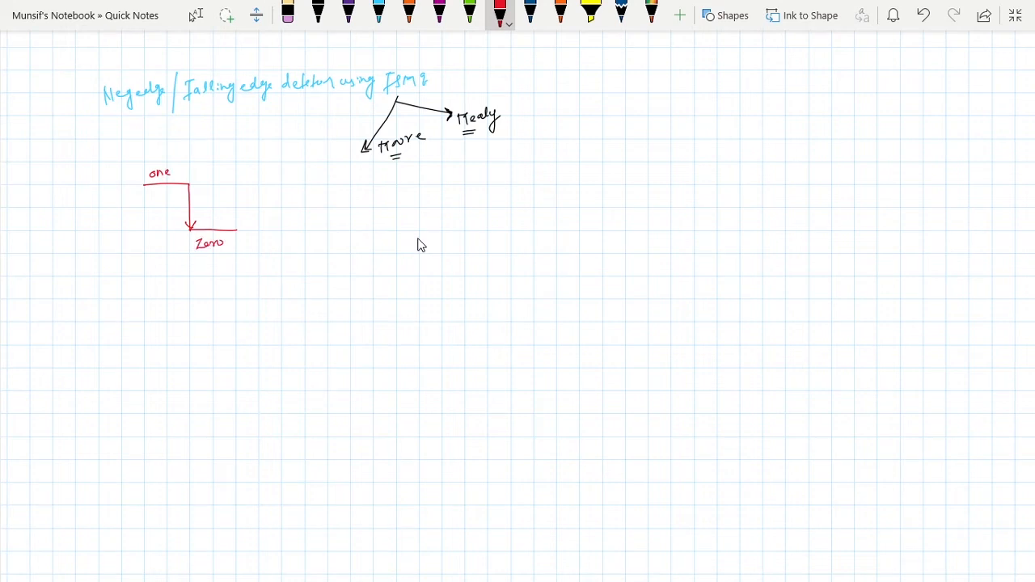
drag(191, 176, 191, 235)
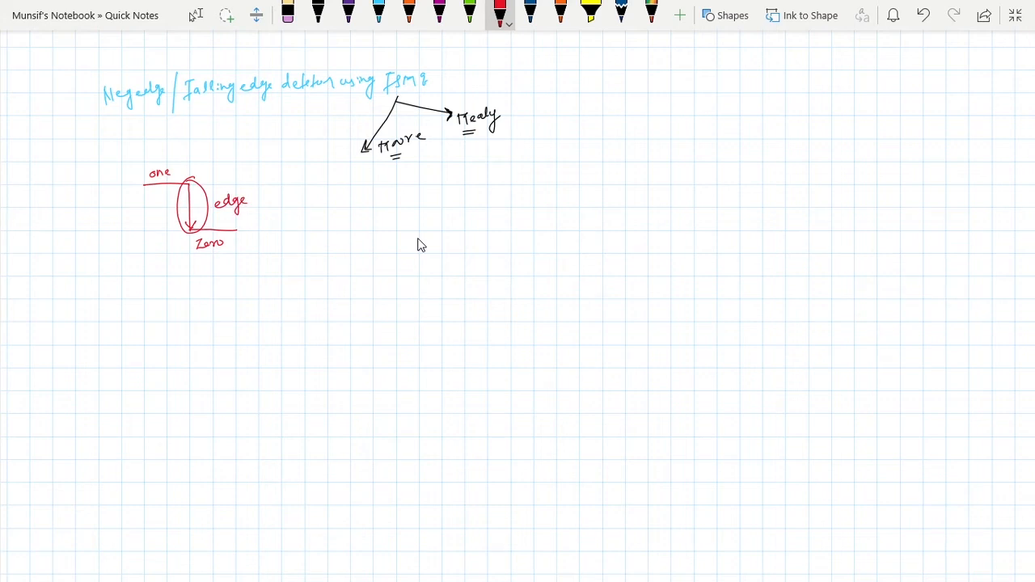
drag(380, 213, 336, 246)
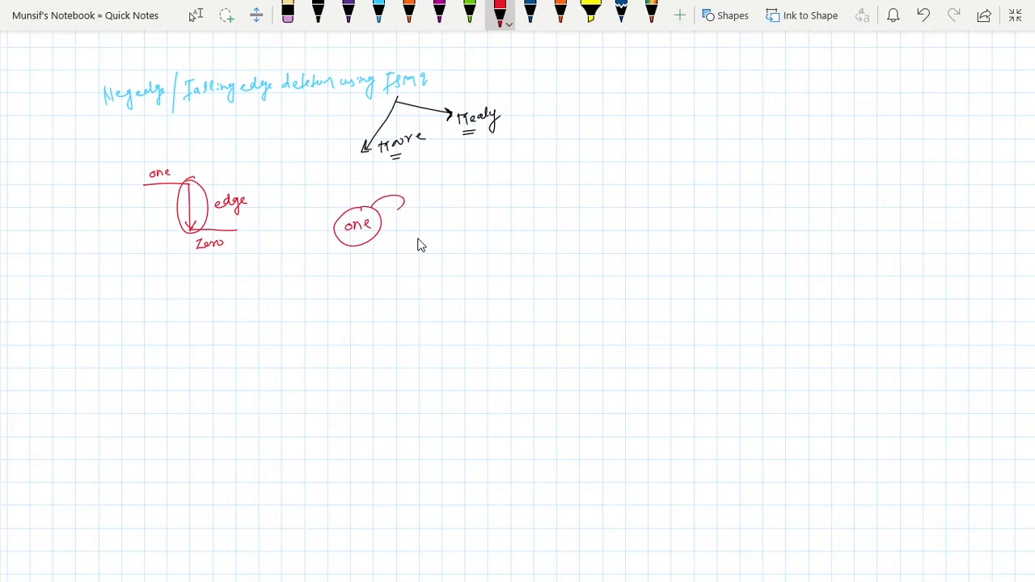
- Add an x self-loop on state one and an x' arrow down to a new state labelled edge with y=1
drag(407, 219, 388, 223)
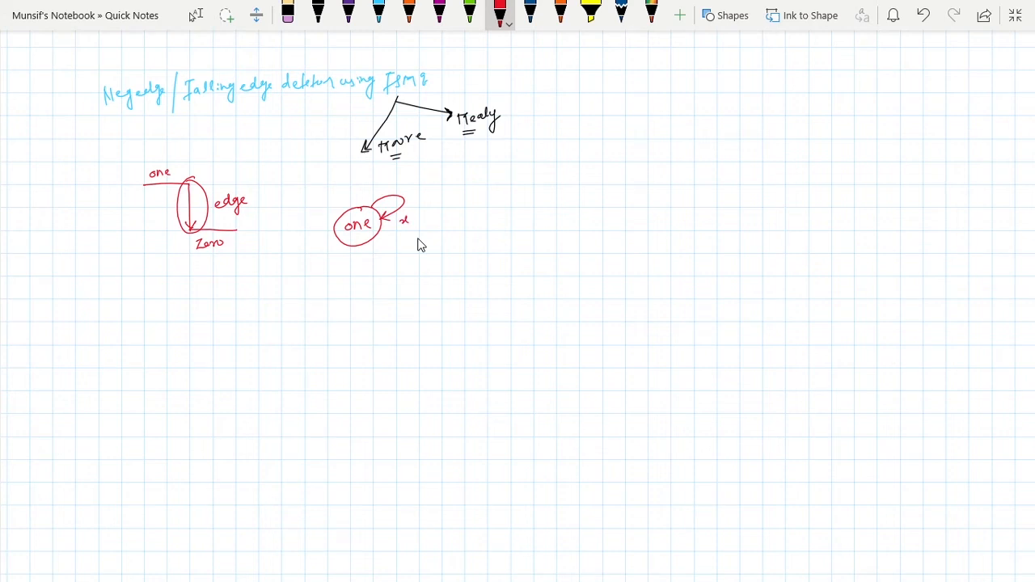
drag(354, 245, 356, 294)
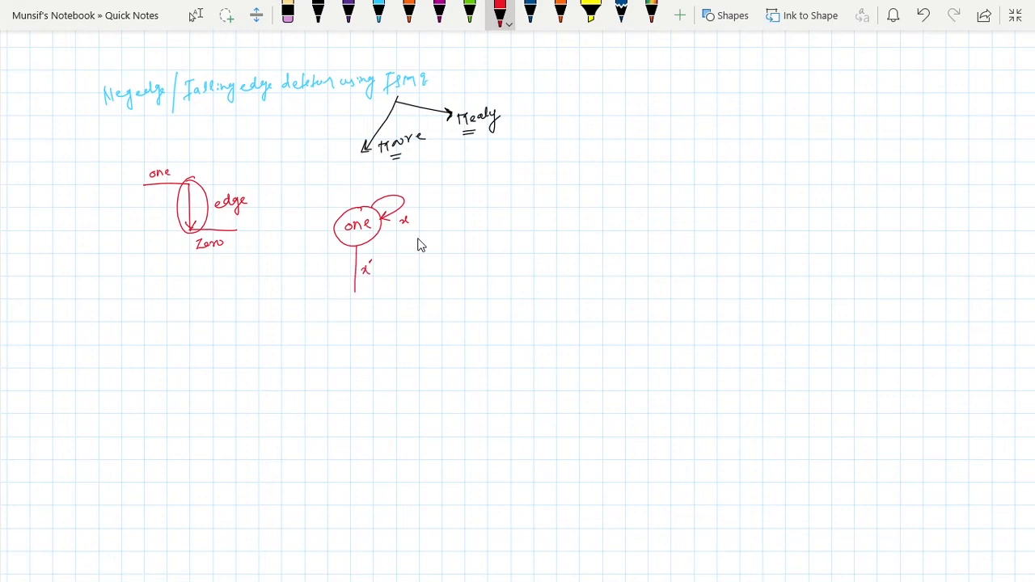
drag(339, 299, 369, 332)
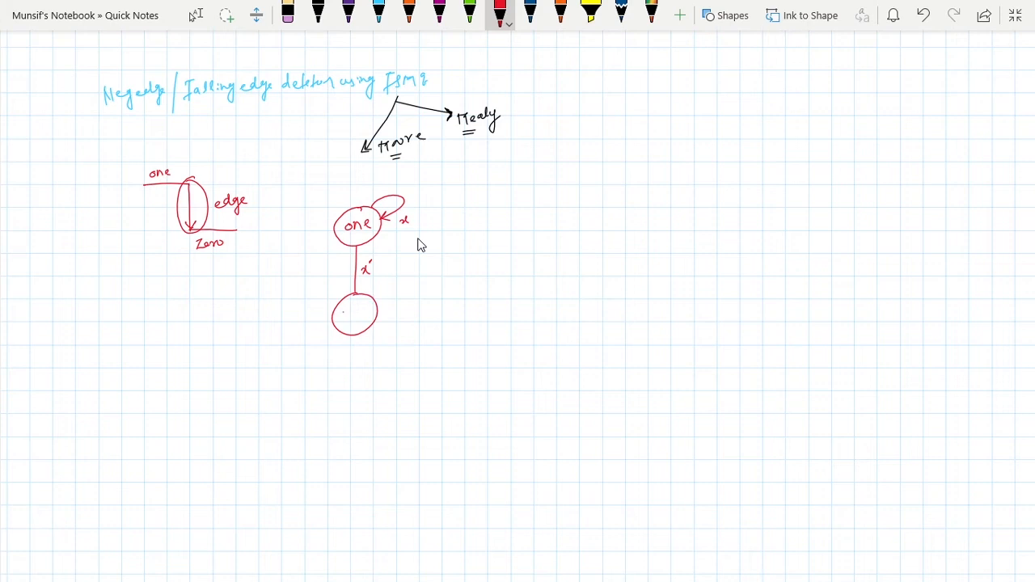
text(edge)
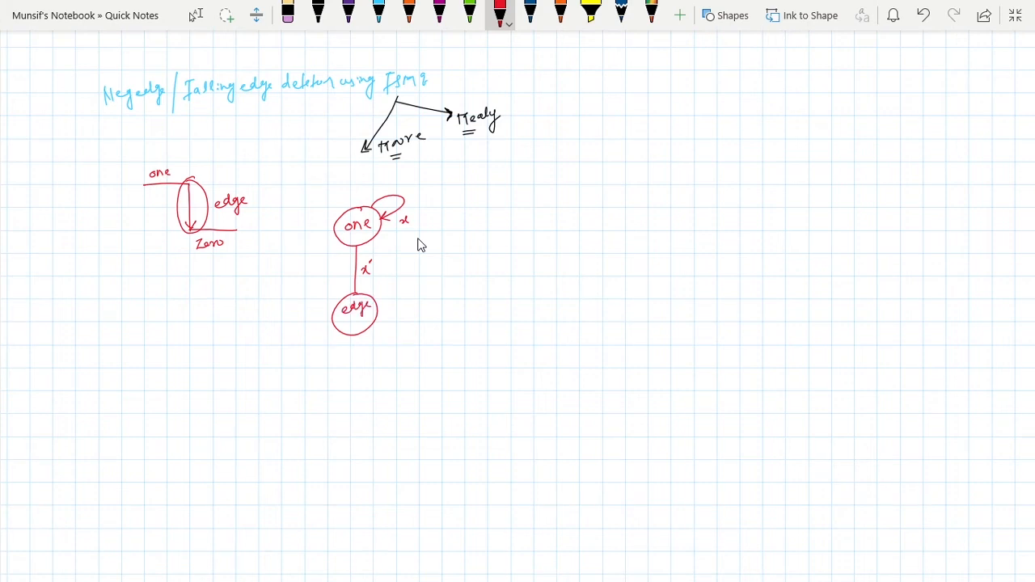
drag(346, 322, 353, 332)
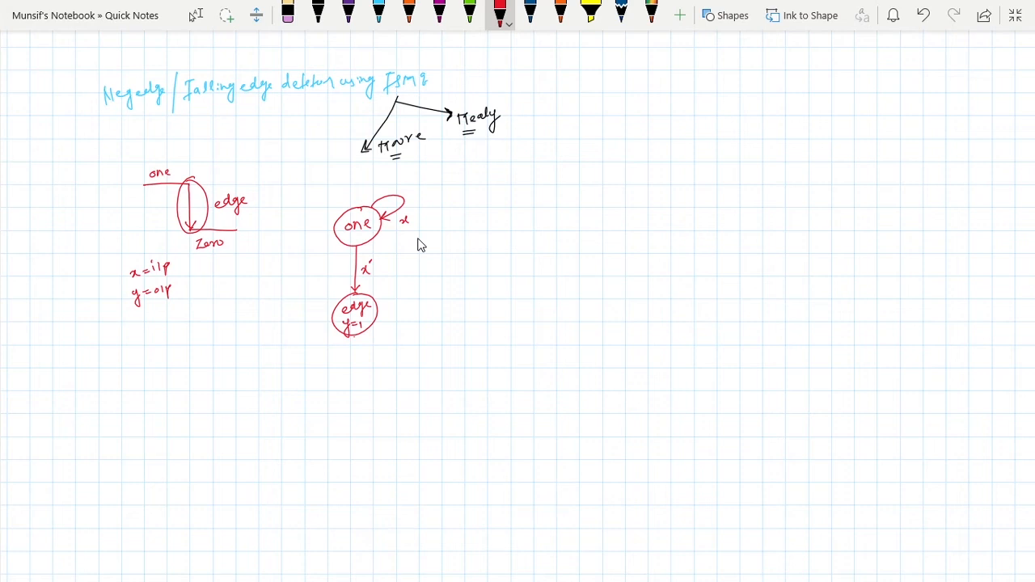
- Draw an x transition from edge down to a third state and label it Zero
drag(356, 340, 357, 375)
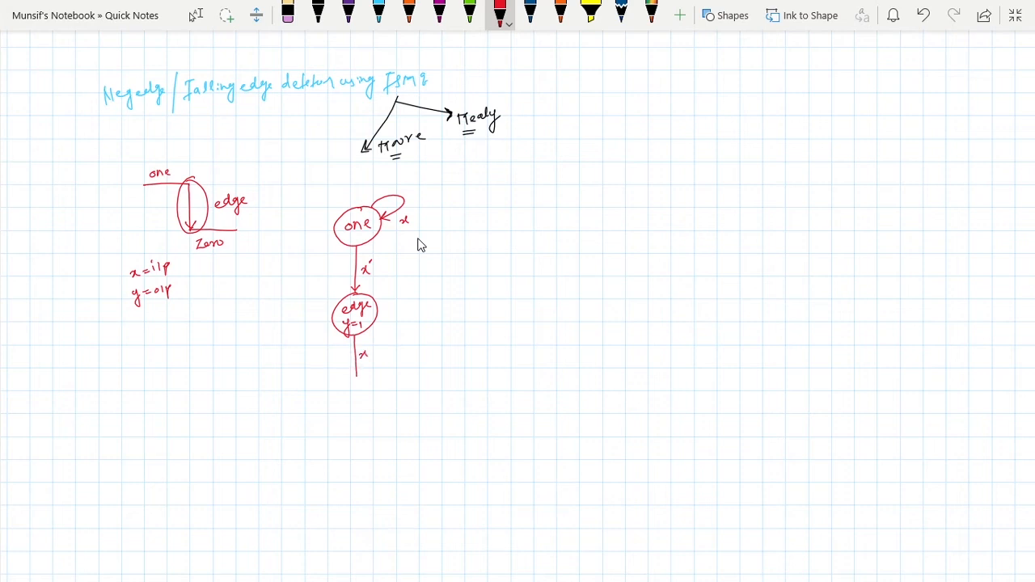
drag(359, 376, 347, 412)
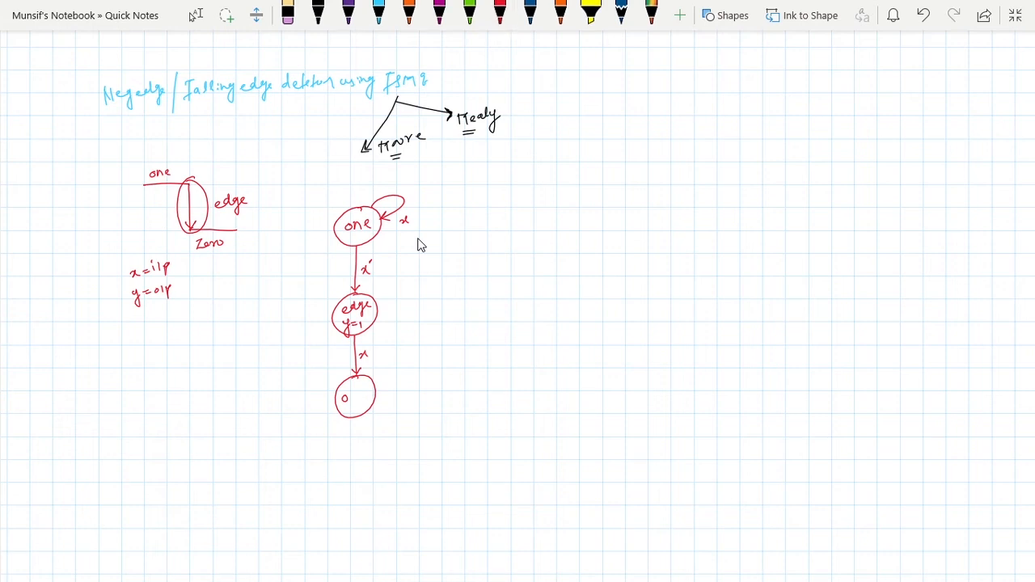
click(500, 13)
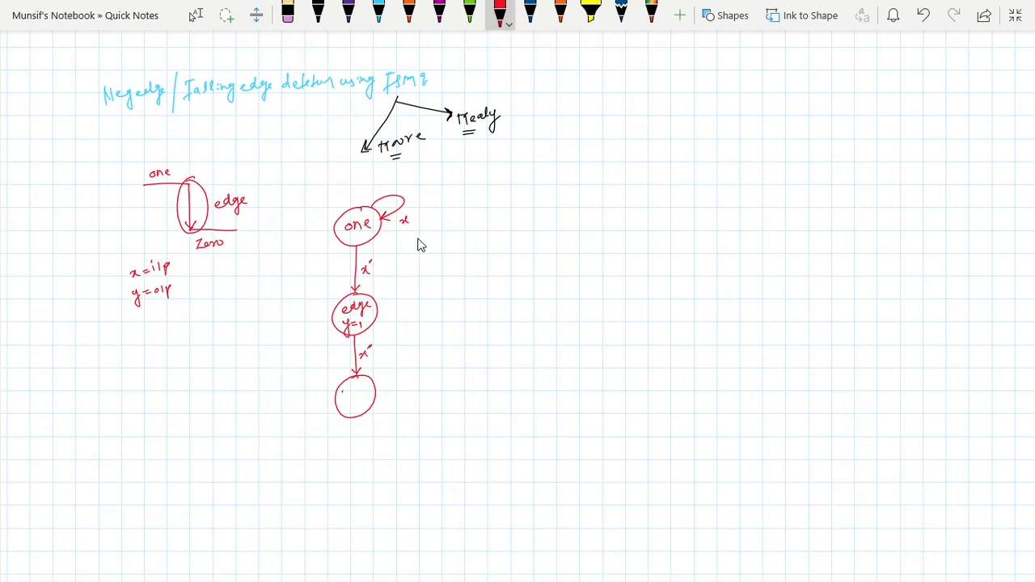
text(Zero)
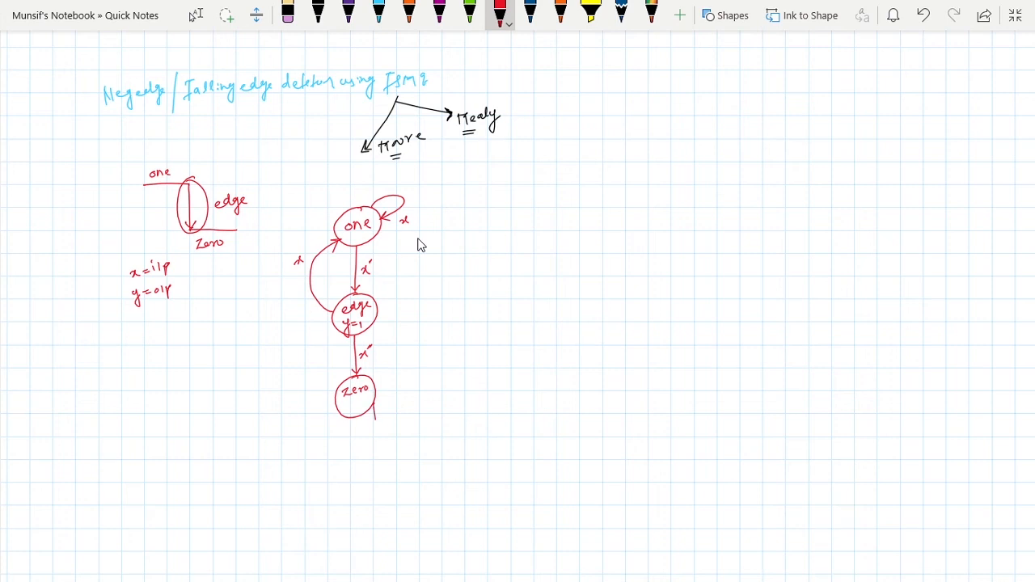
- Give Zero an x' self-loop, arc it back to one on x, and label the diagram Moore FSM
drag(356, 412, 372, 437)
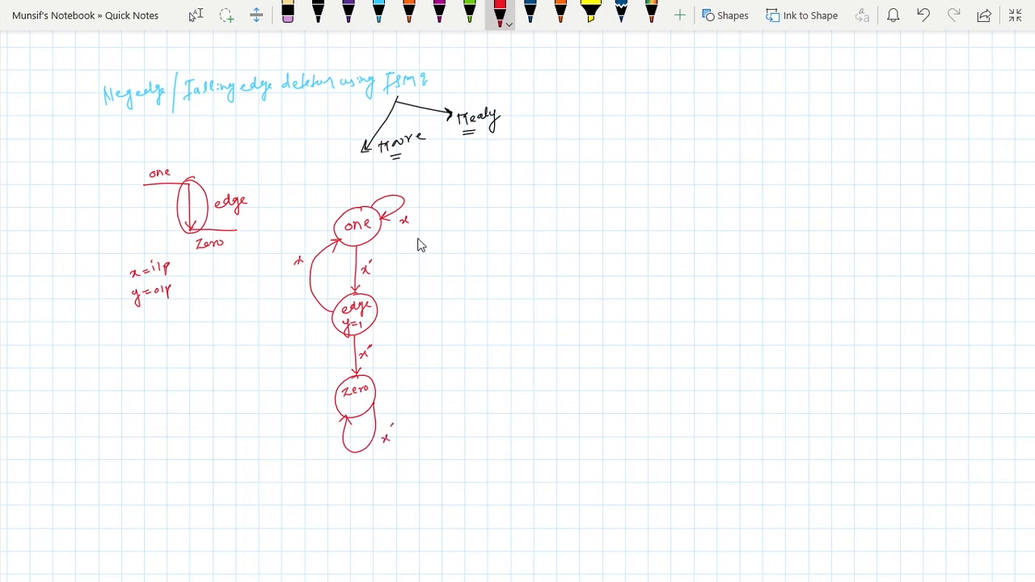
drag(388, 235, 396, 291)
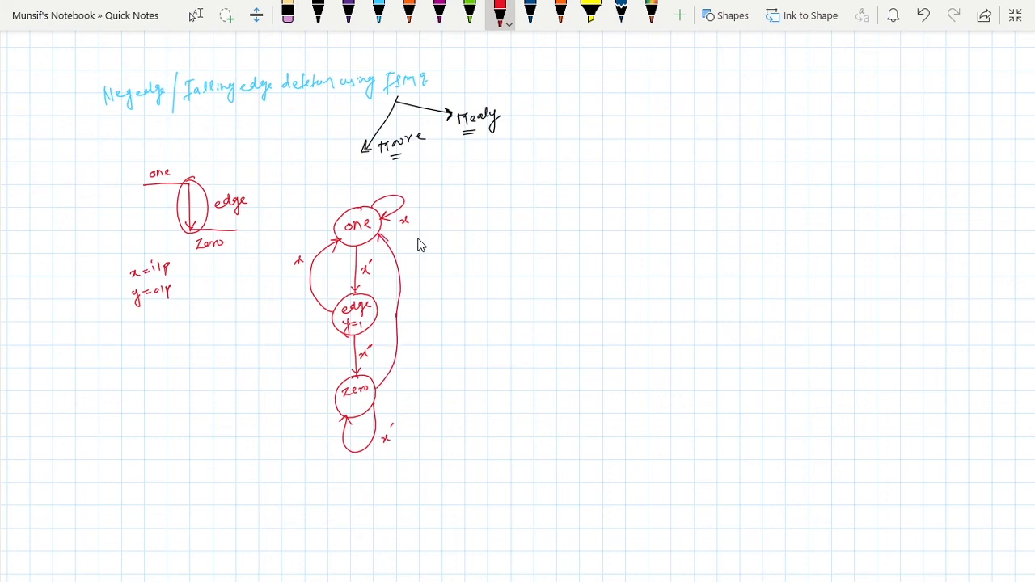
drag(401, 339, 412, 358)
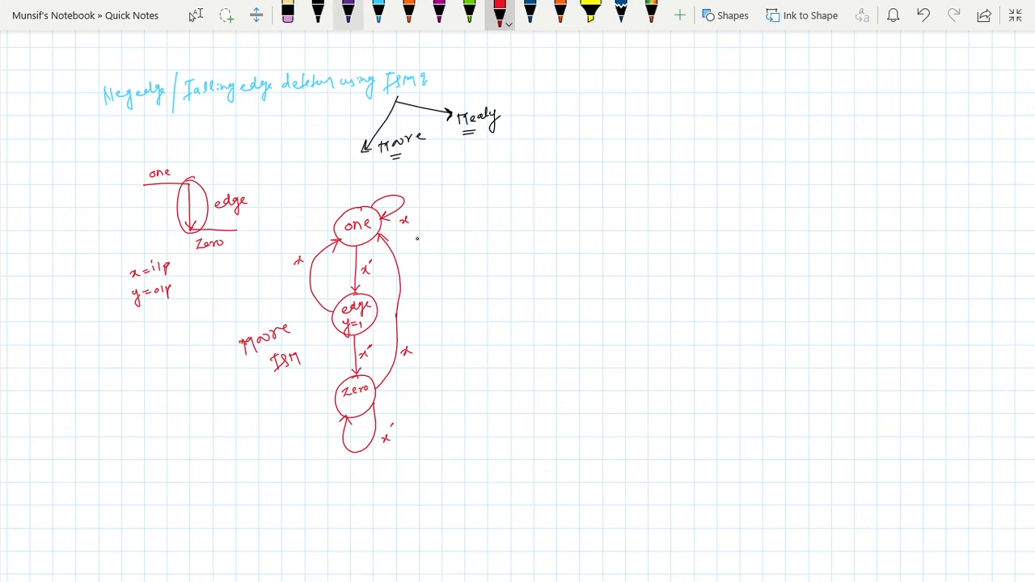
- In blue ink, draw state one with an x self-loop and an x' arrow down to state Zero
click(530, 14)
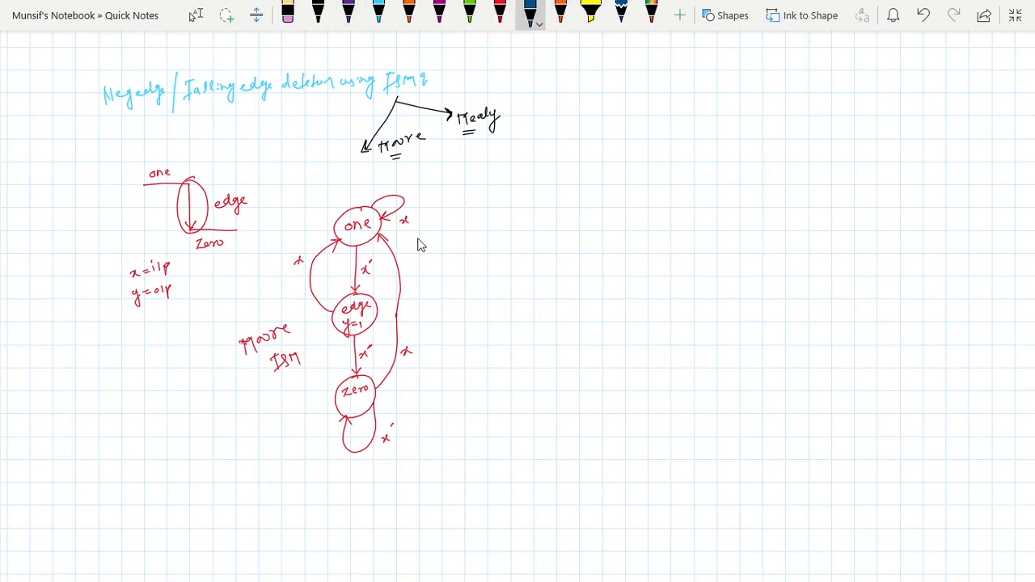
drag(542, 234, 582, 234)
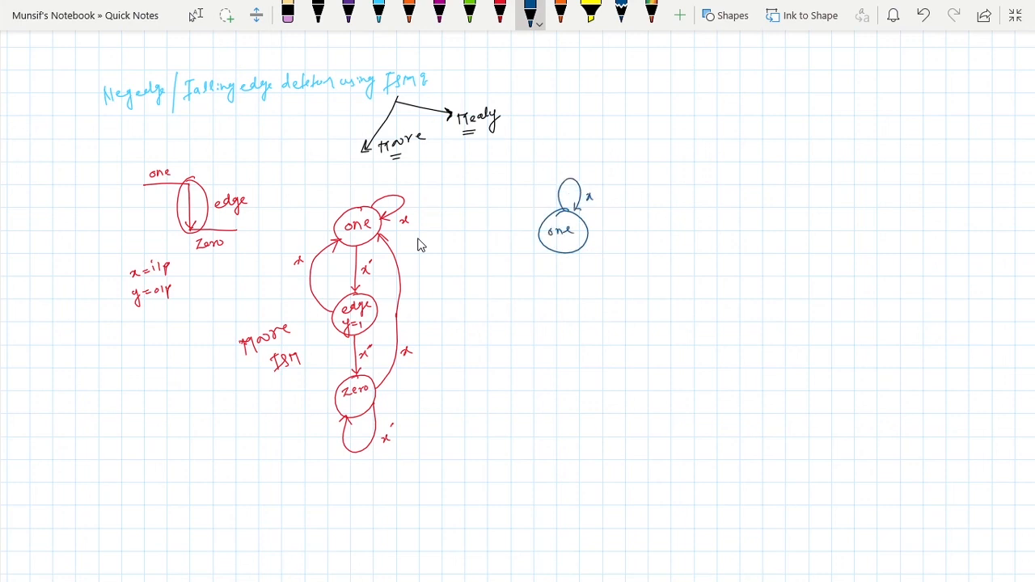
drag(564, 250, 566, 279)
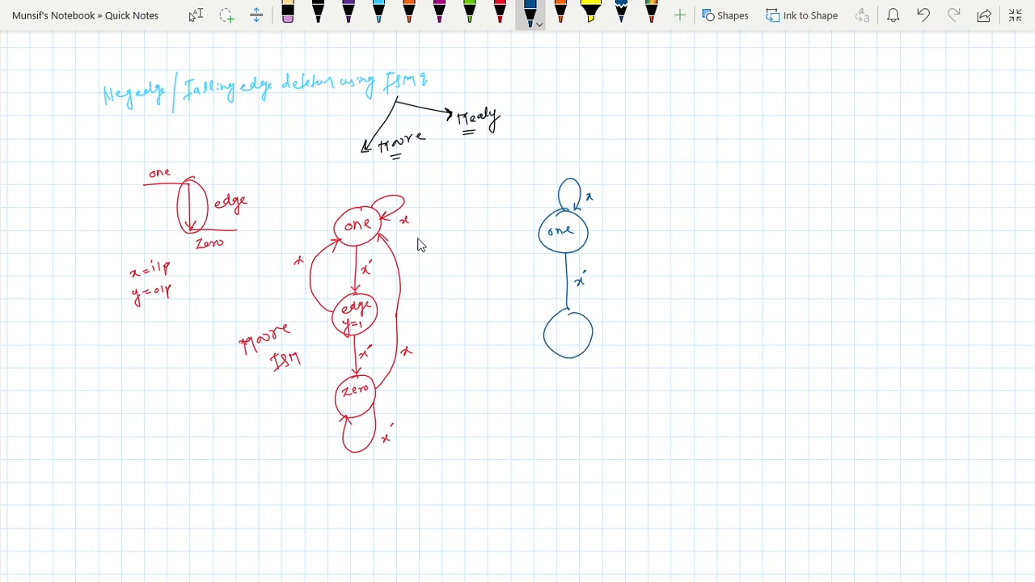
click(566, 330)
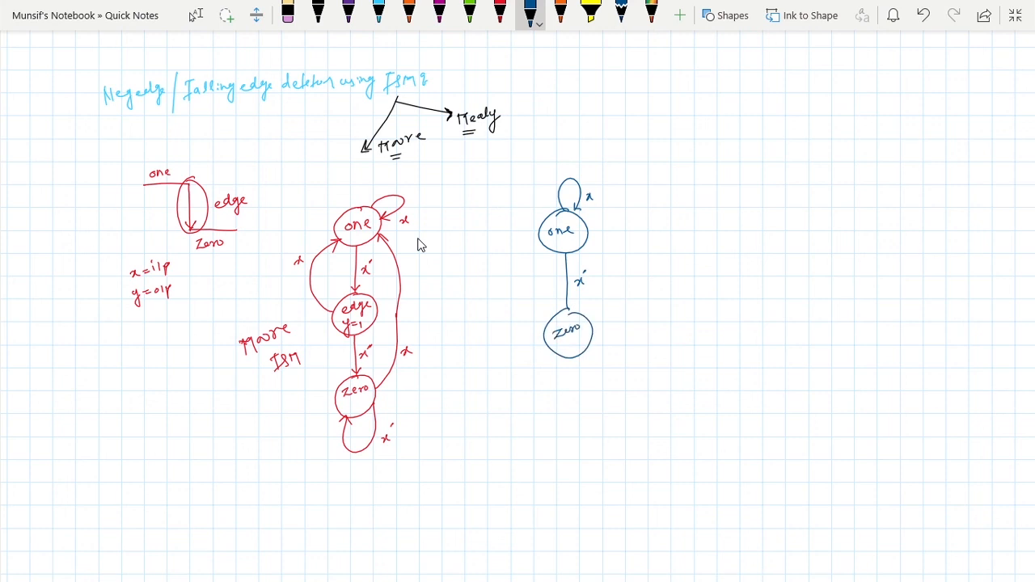